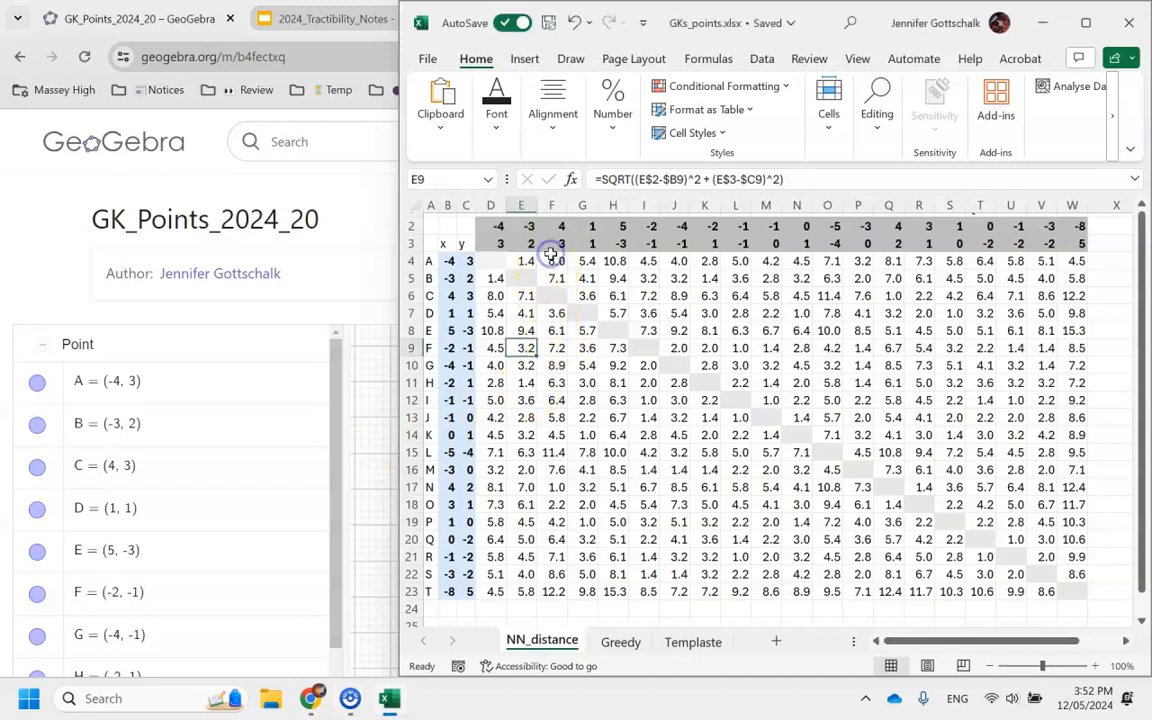
# - Inspect the distance matrix, comparing distances from points A and B to find nearest neighbours
pyautogui.click(552, 244)
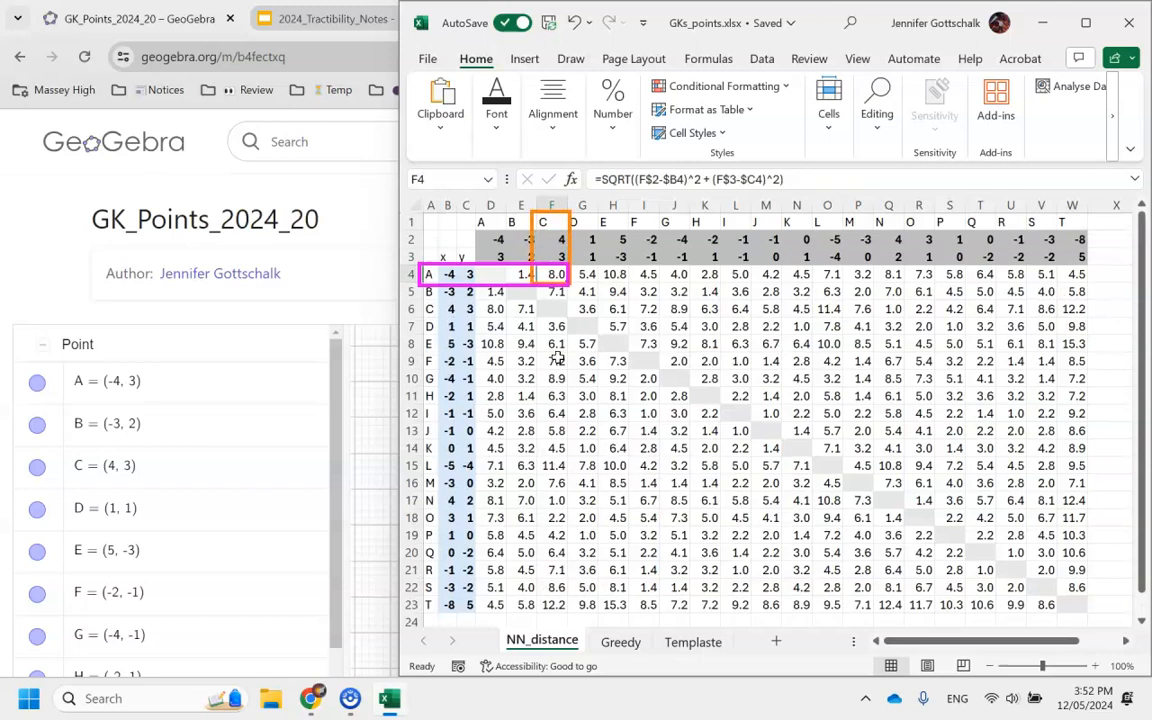
pyautogui.click(492, 272)
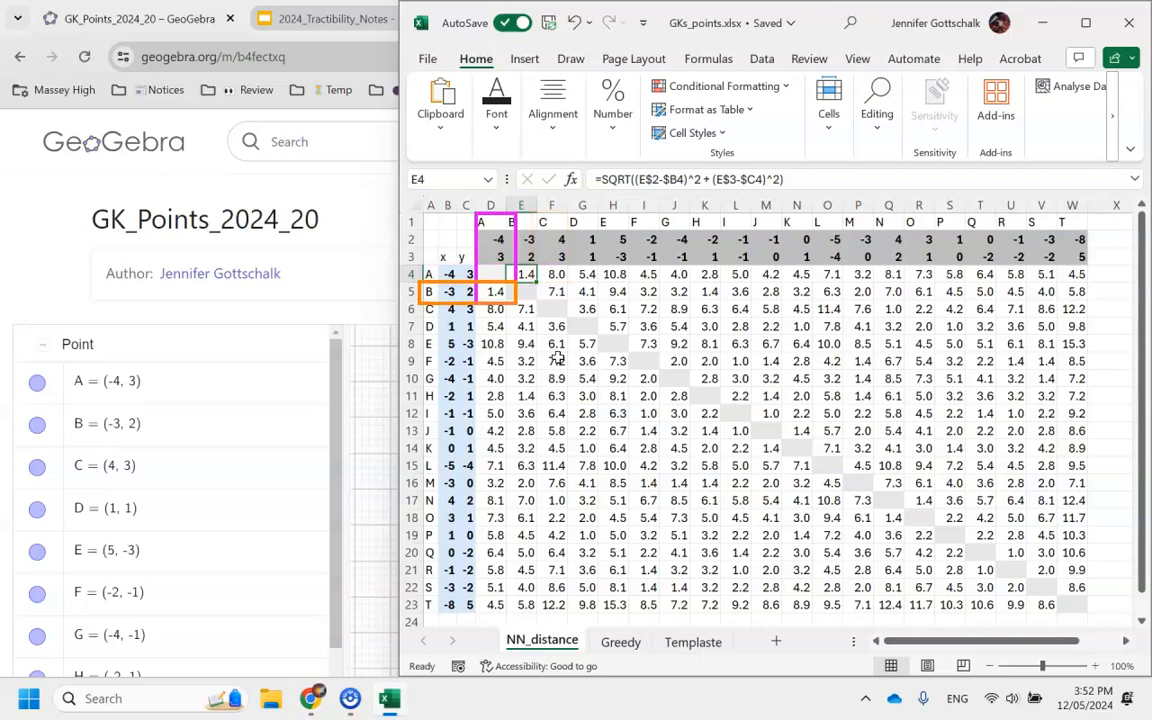
pyautogui.click(524, 272)
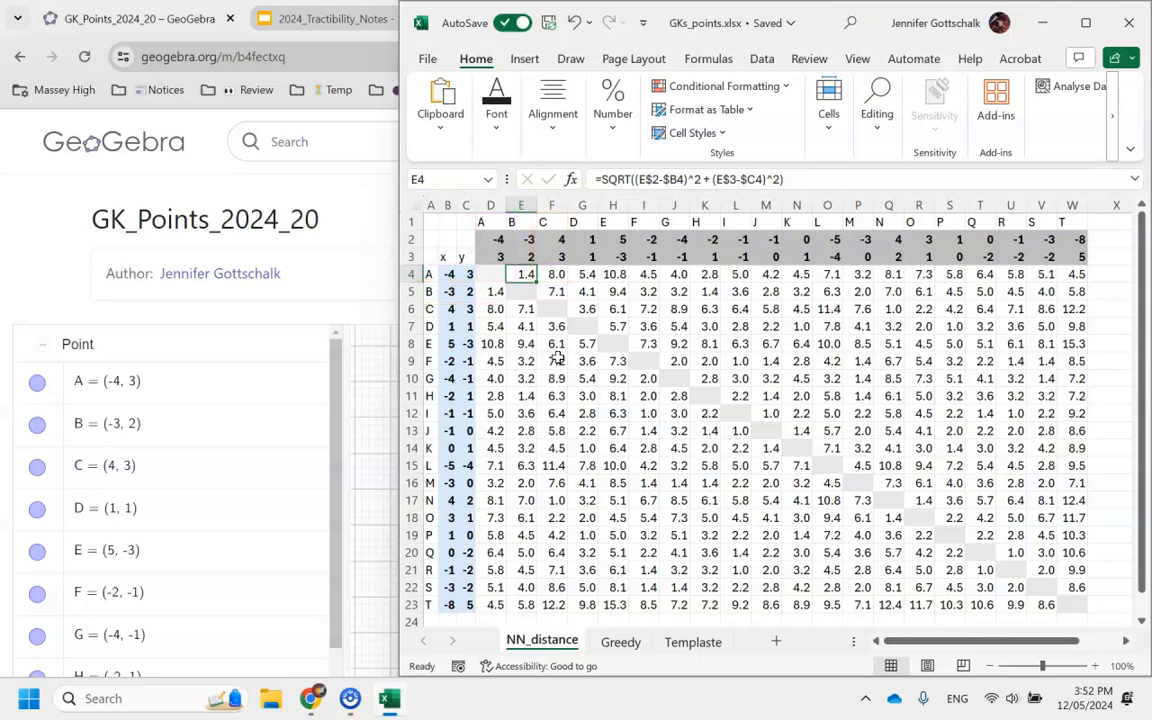
pyautogui.click(552, 272)
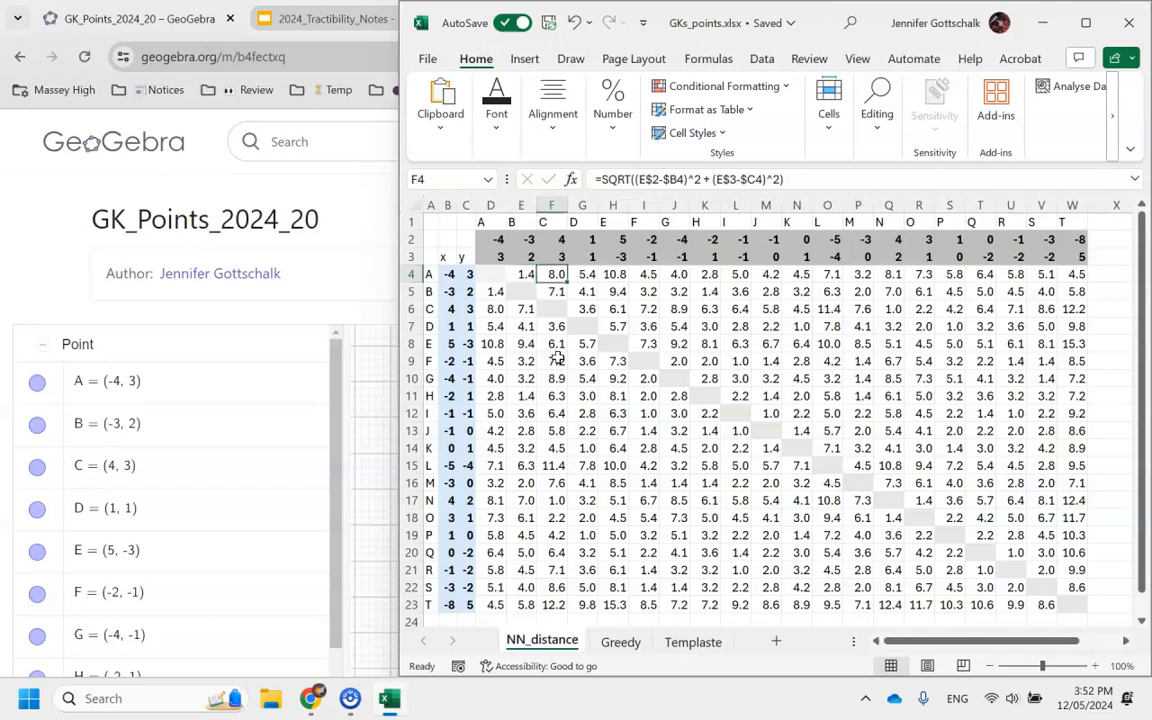
pyautogui.click(724, 274)
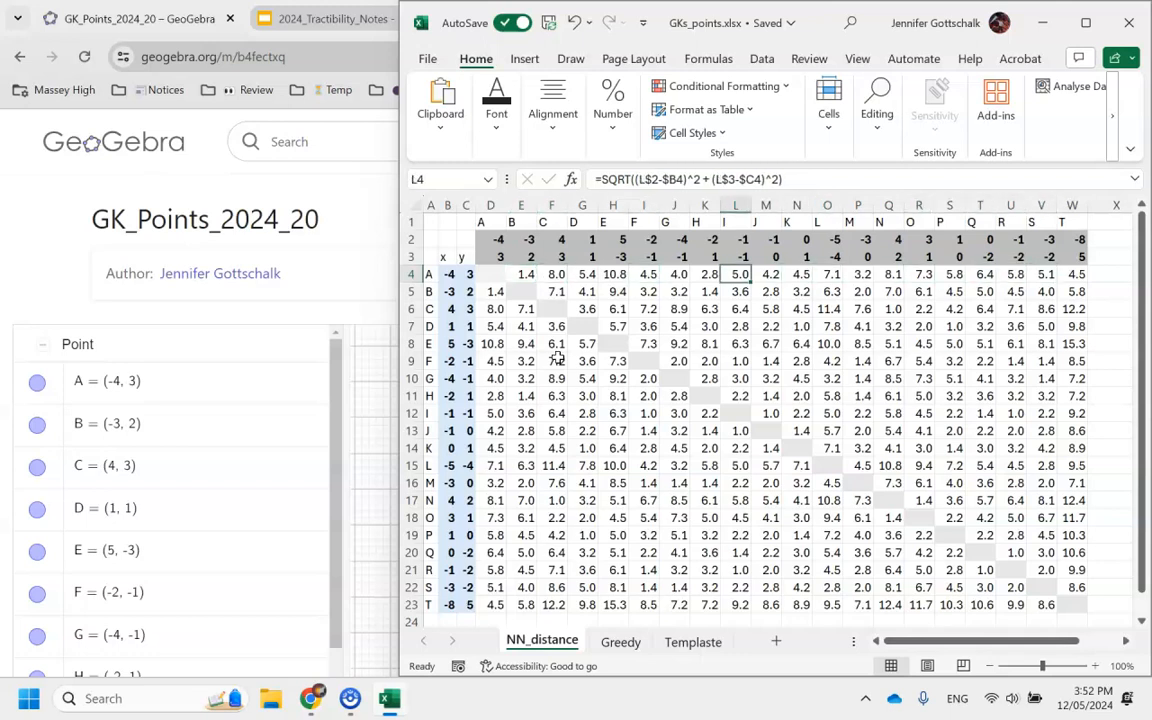
pyautogui.click(524, 274)
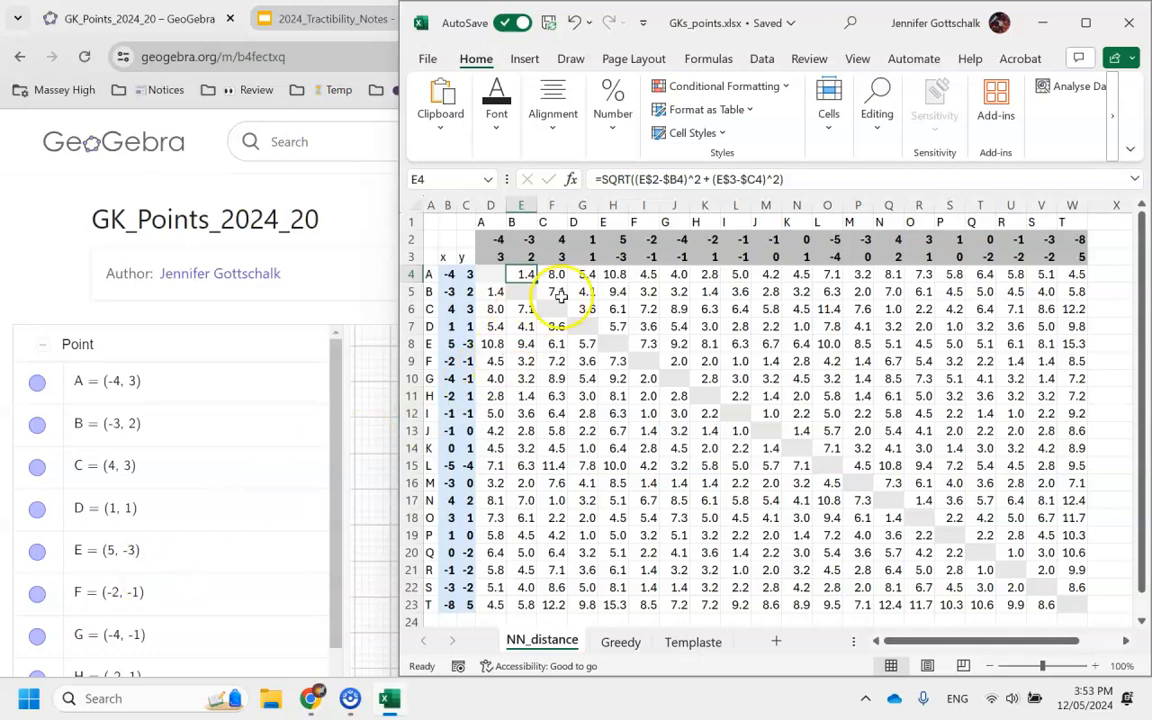
pyautogui.click(542, 292)
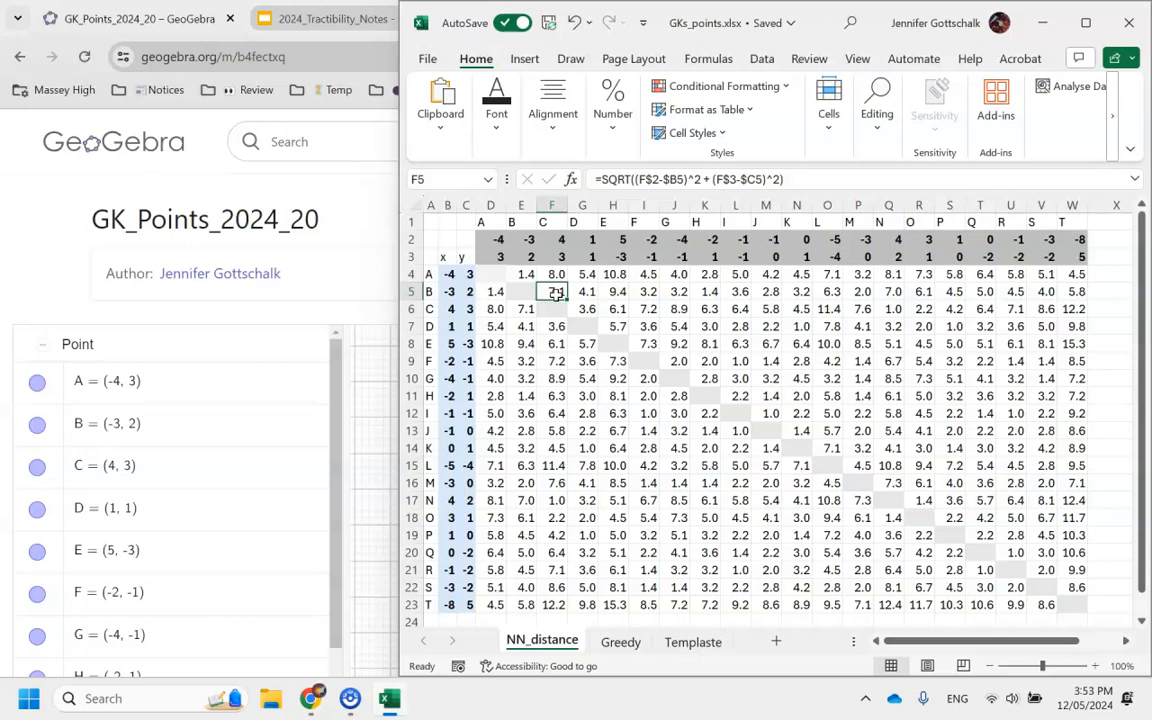
pyautogui.click(710, 292)
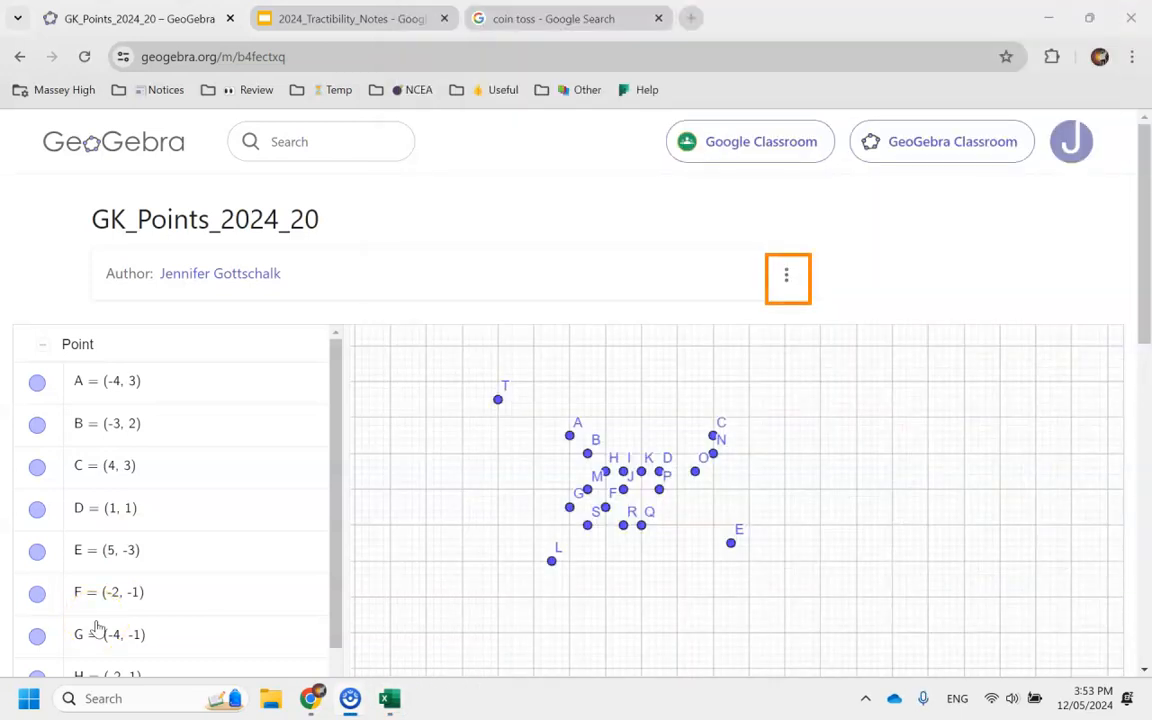
pyautogui.moveTo(616, 356)
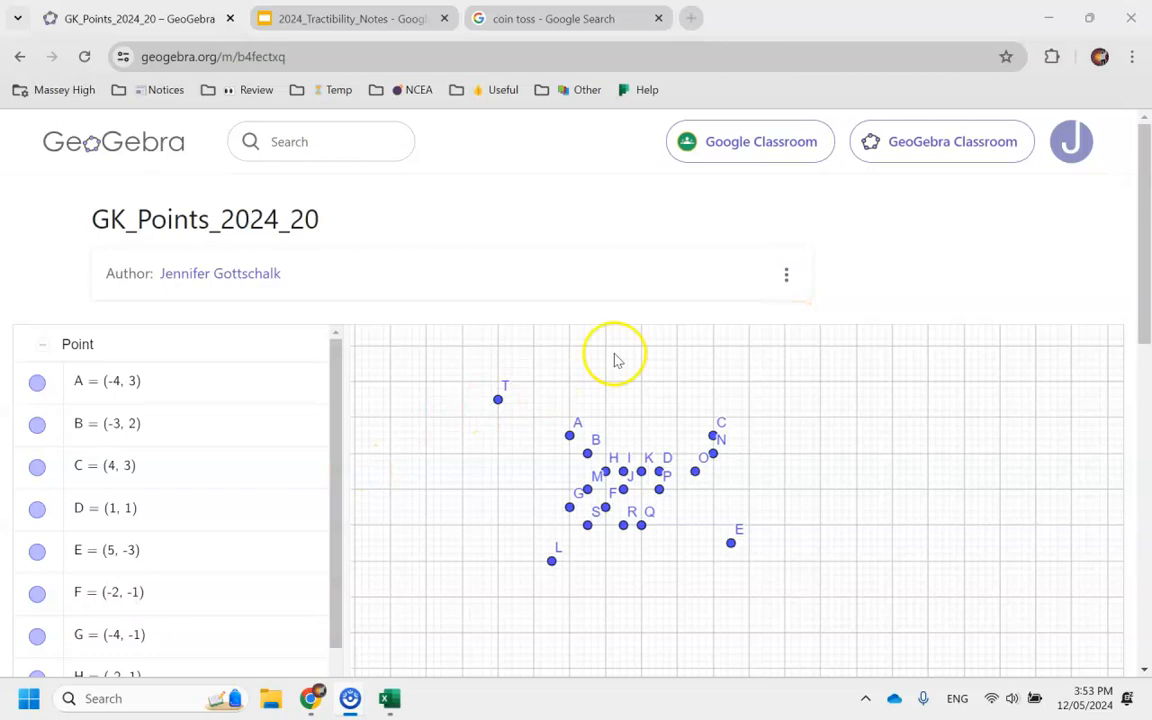
# - Open the activity in the full GeoGebra app and start a polygon at point A
pyautogui.click(786, 274)
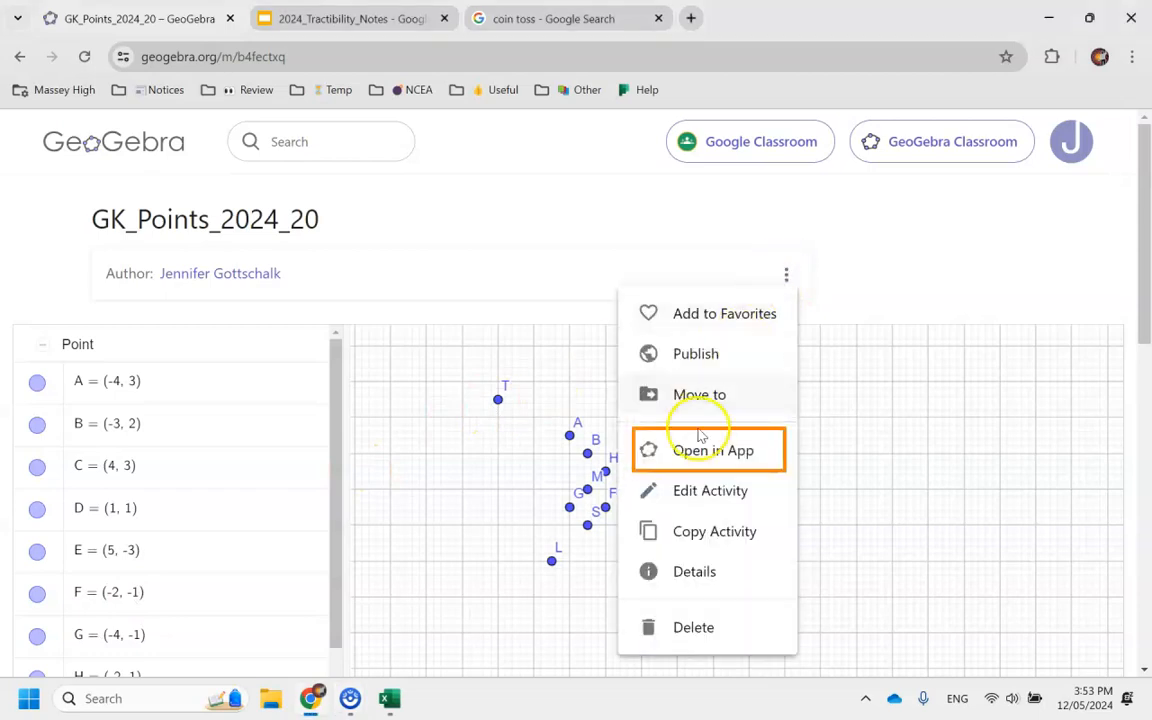
pyautogui.click(712, 450)
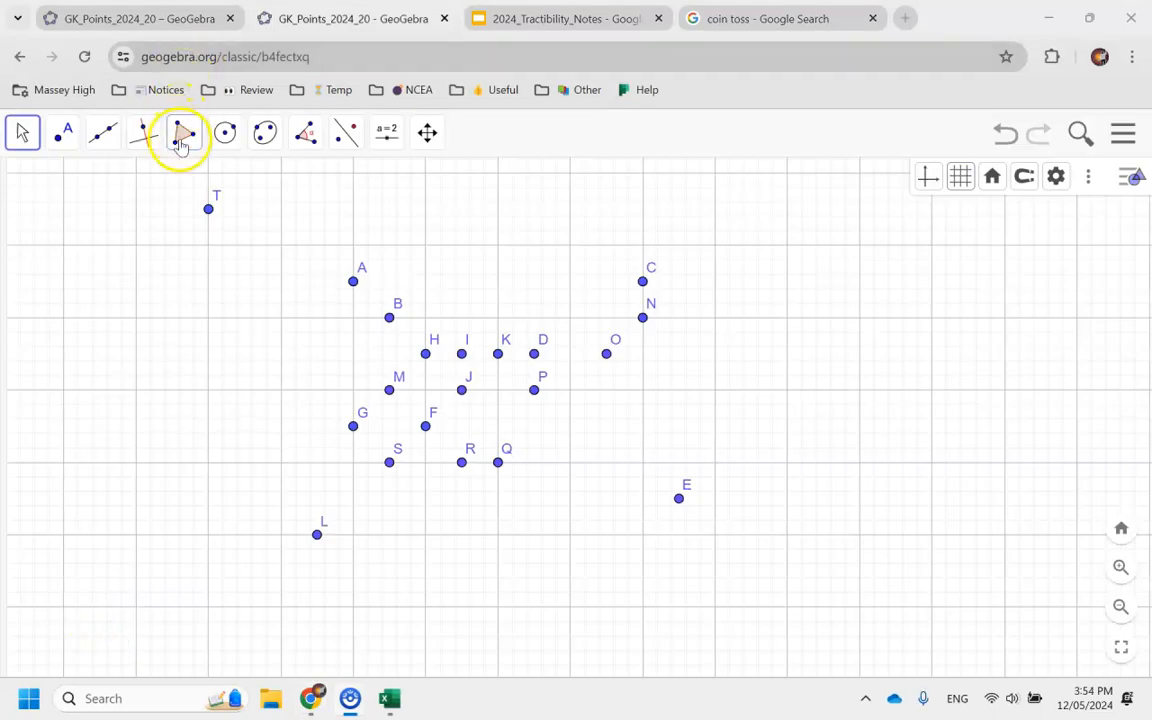
pyautogui.click(184, 132)
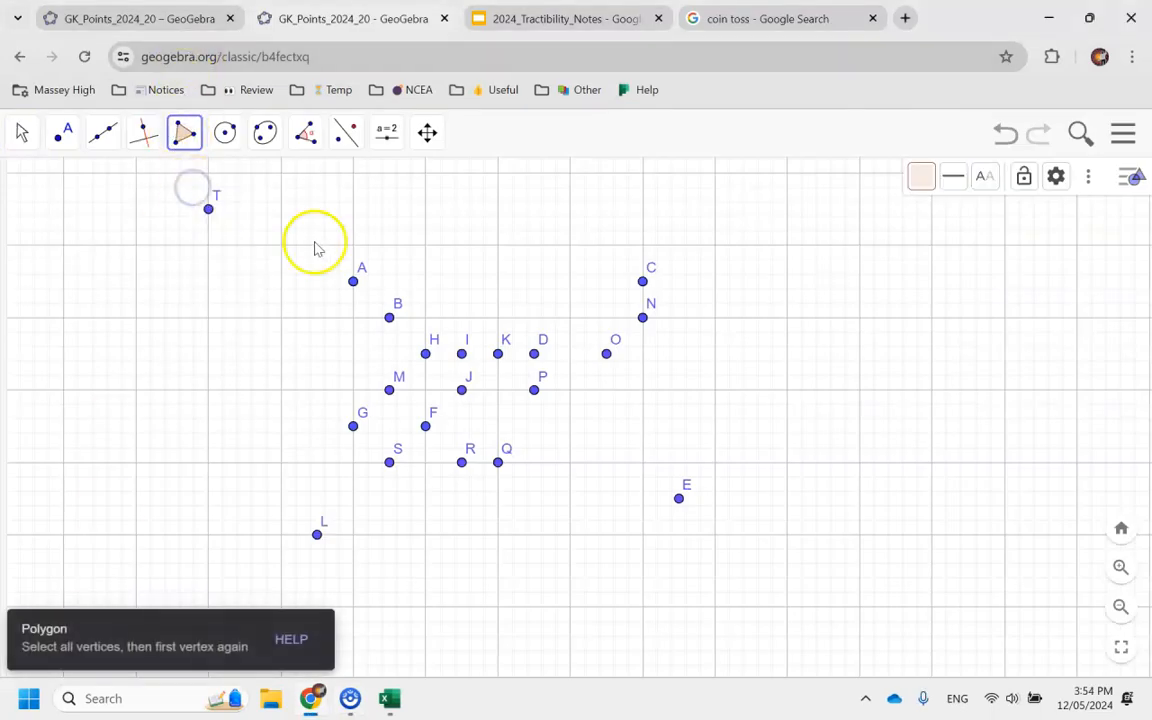
pyautogui.click(352, 280)
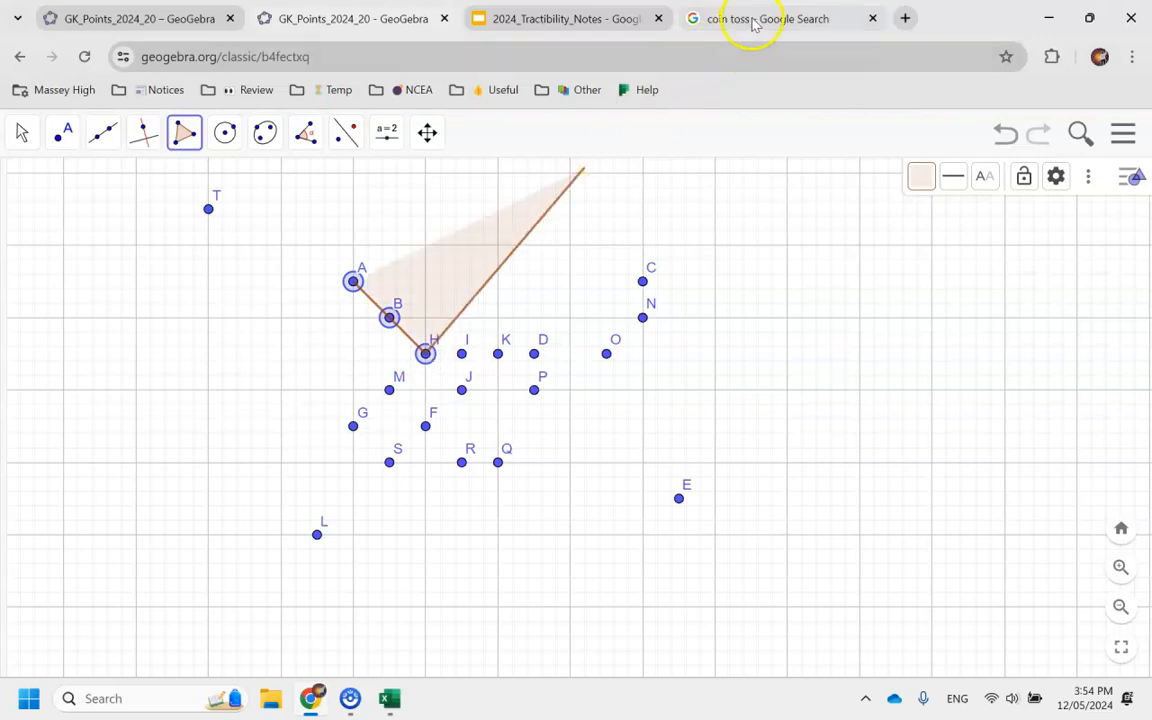
# - Flip the Google coin between GeoGebra steps to choose the route, landing on Heads
pyautogui.click(770, 18)
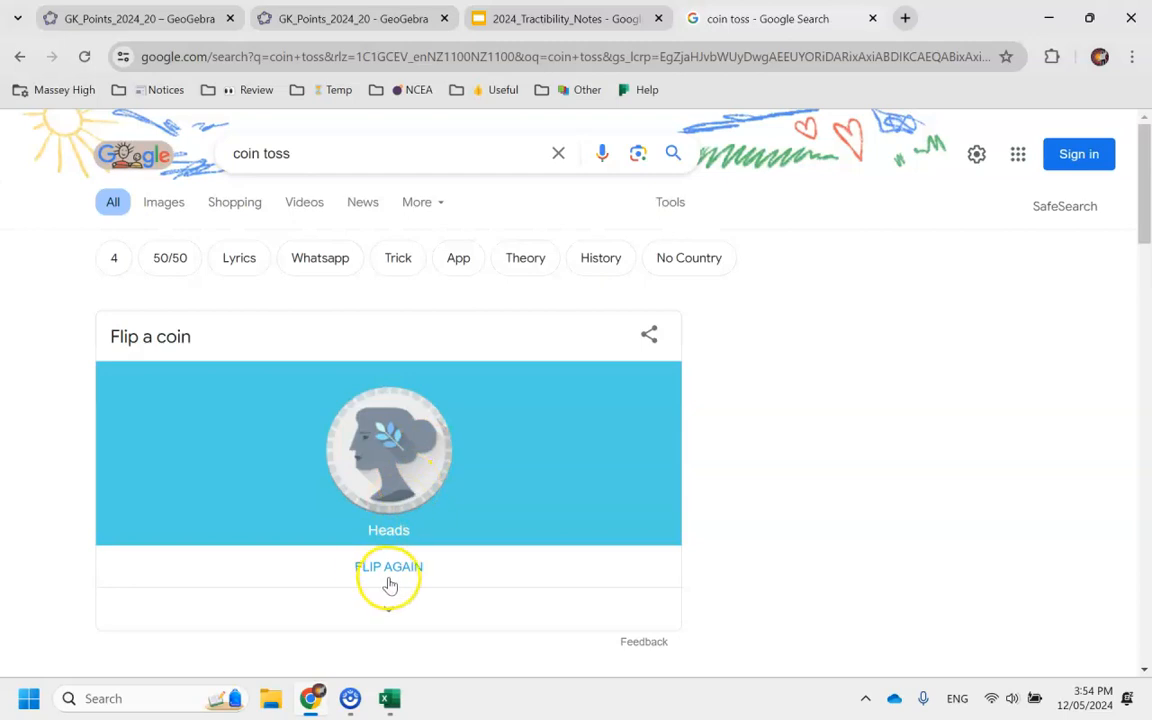
pyautogui.moveTo(584, 188)
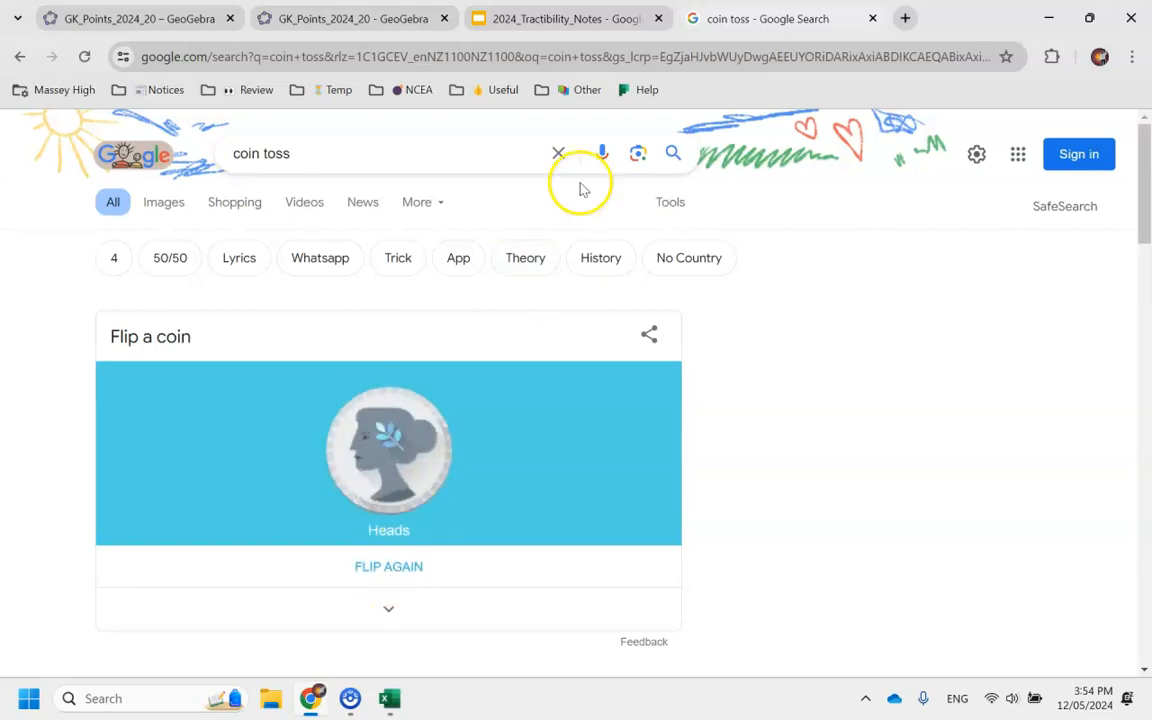
pyautogui.click(350, 18)
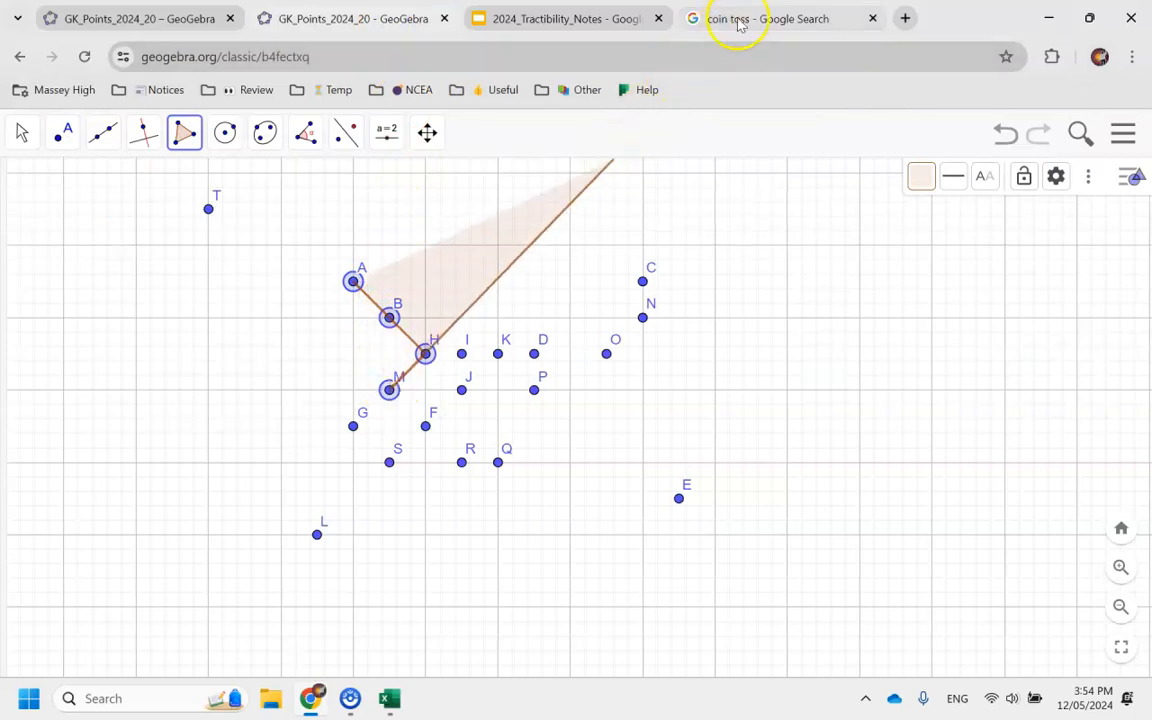
pyautogui.click(768, 18)
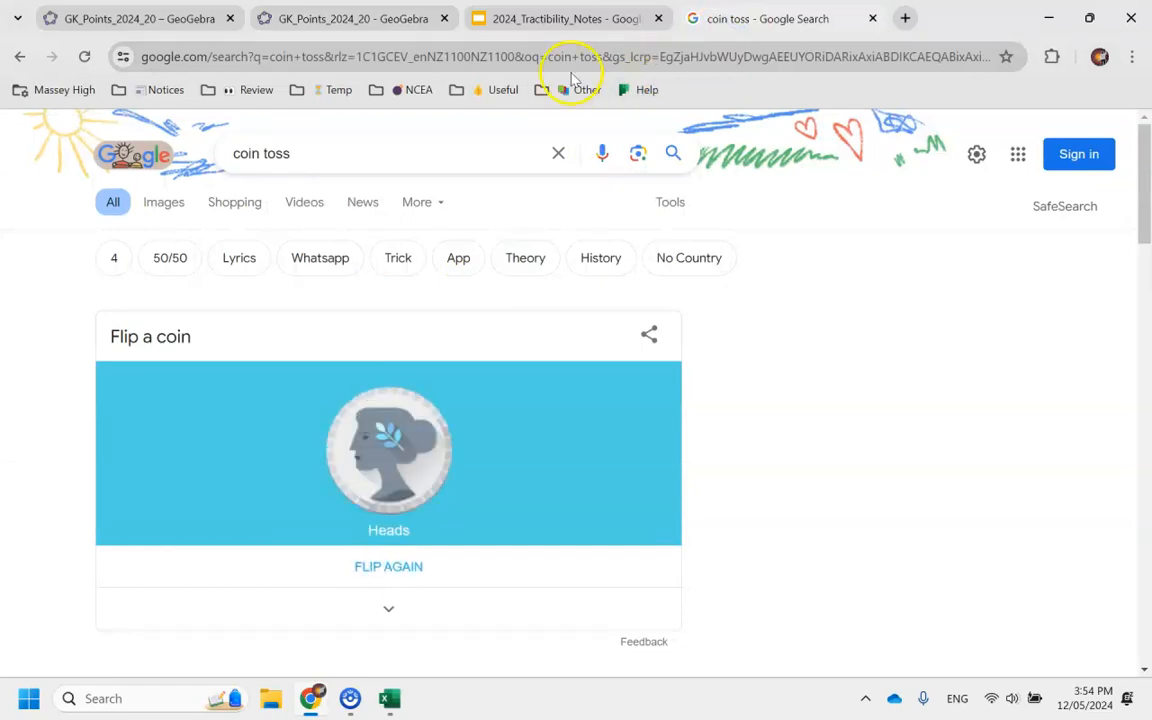
pyautogui.click(350, 18)
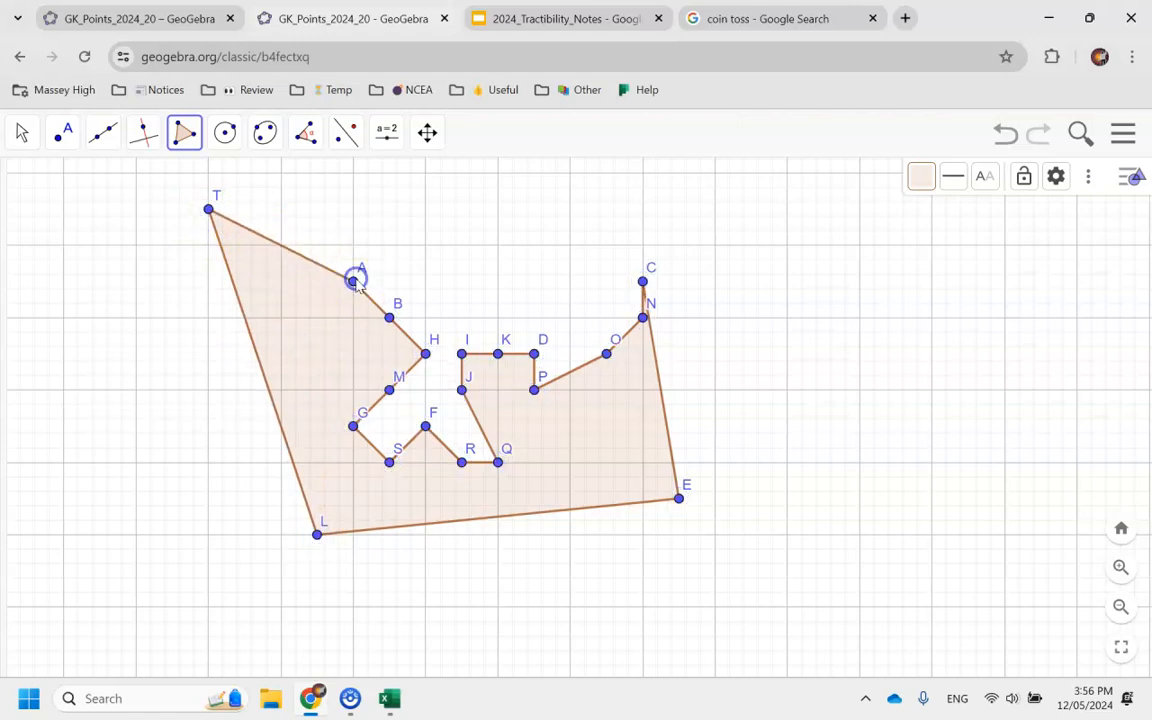
# - Measure the polygon with Distance or Length, showing perimeter ABHMGSFRQJIKDPONCELT = 51.88
pyautogui.click(304, 132)
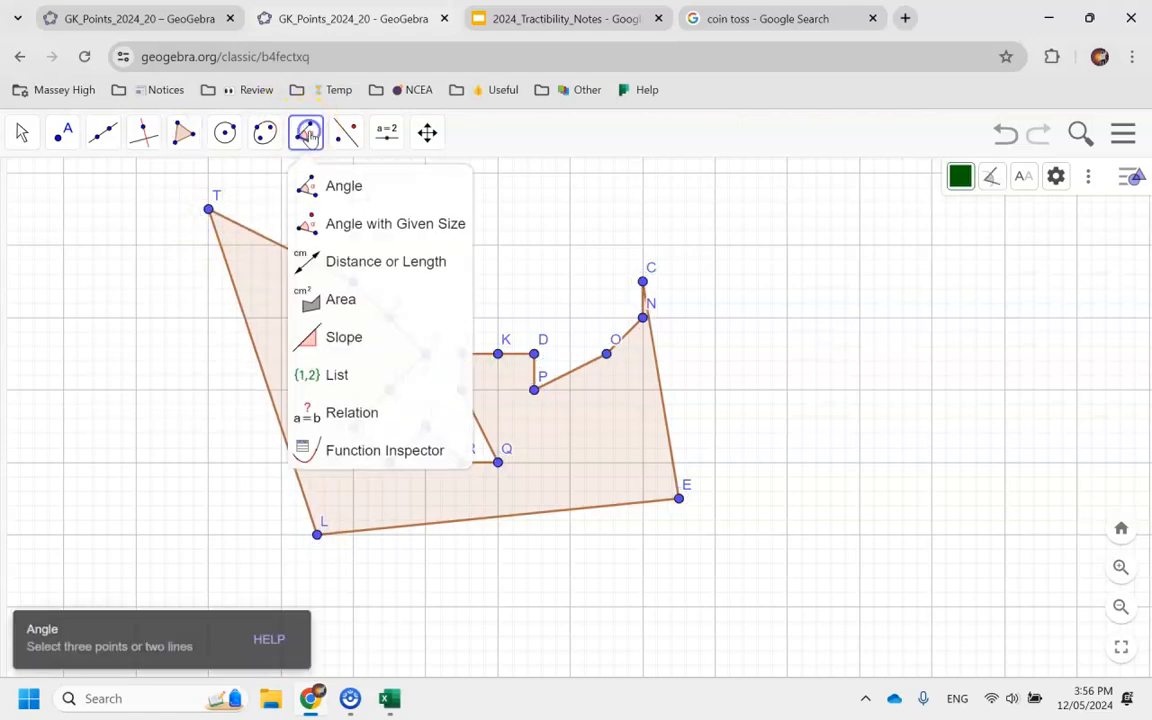
pyautogui.click(340, 300)
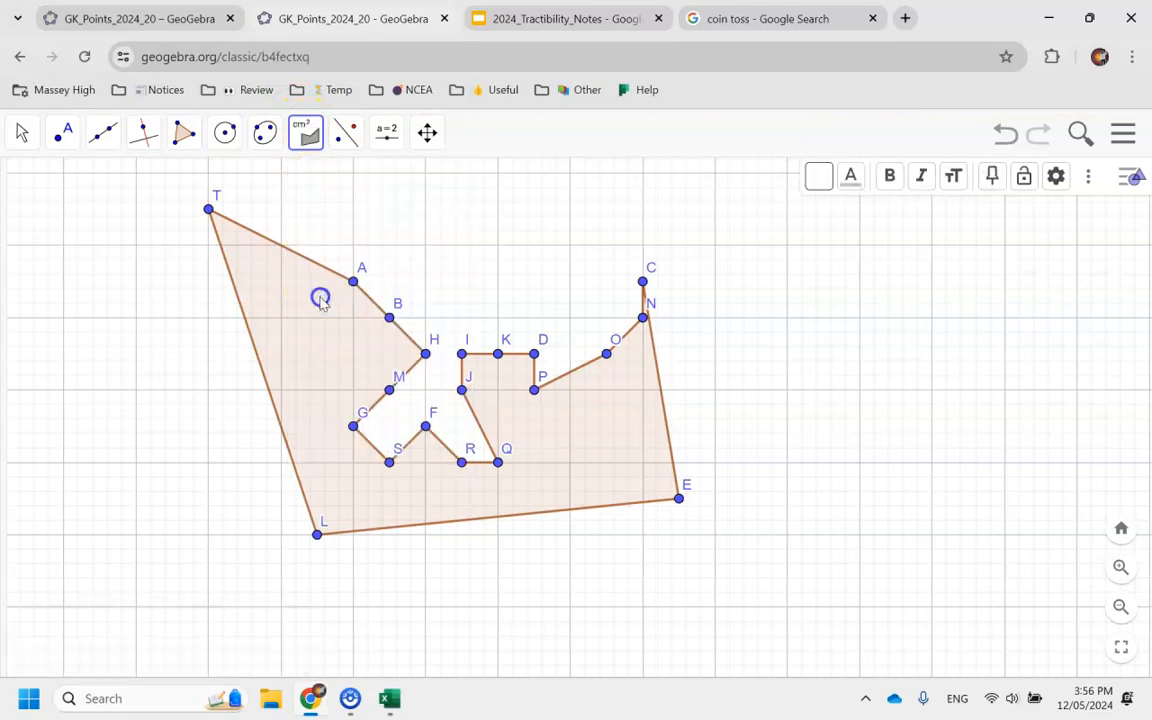
pyautogui.click(306, 132)
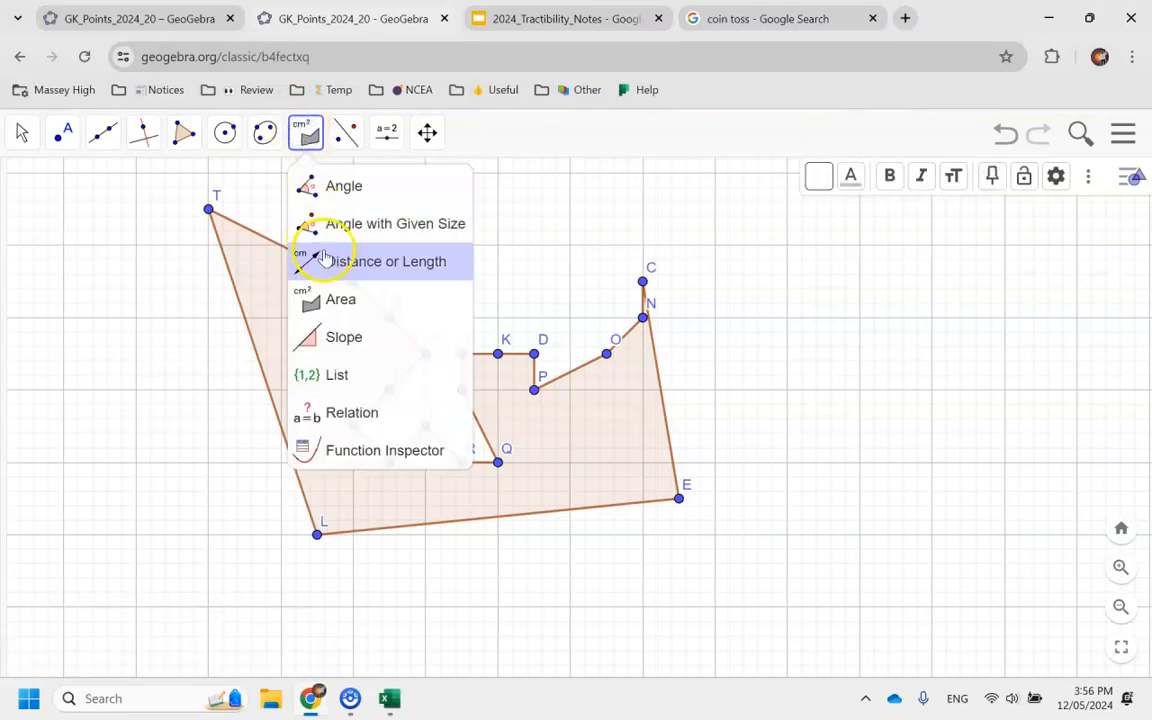
pyautogui.click(388, 260)
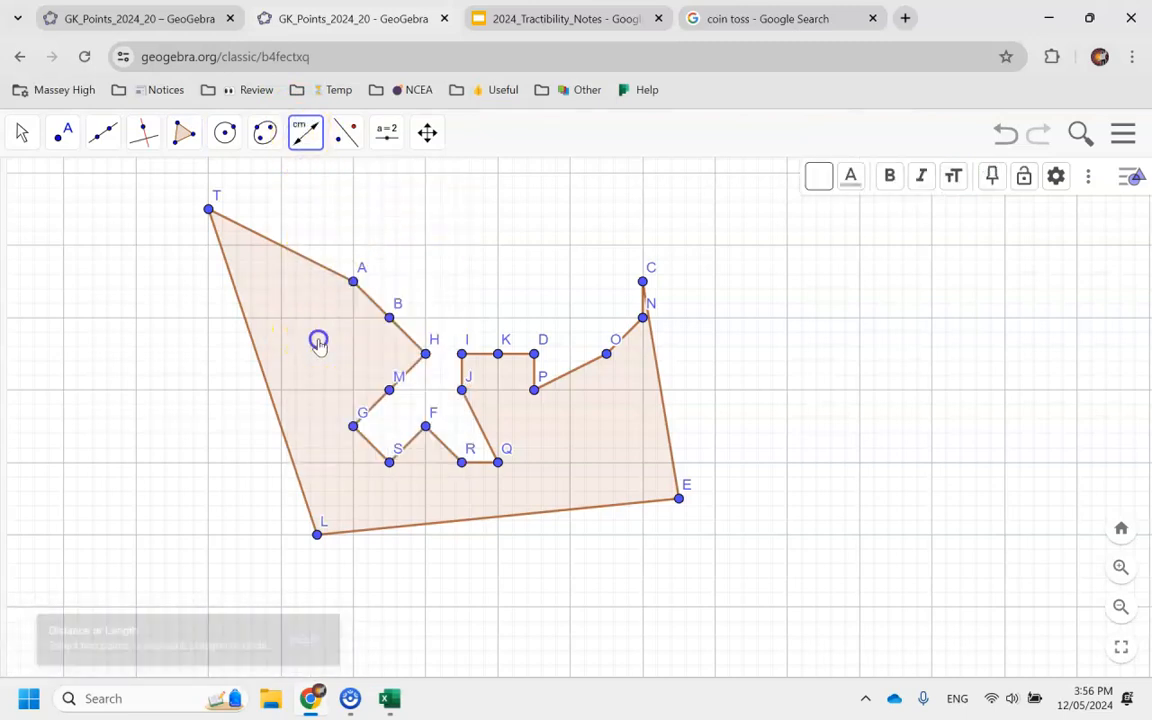
pyautogui.click(318, 340)
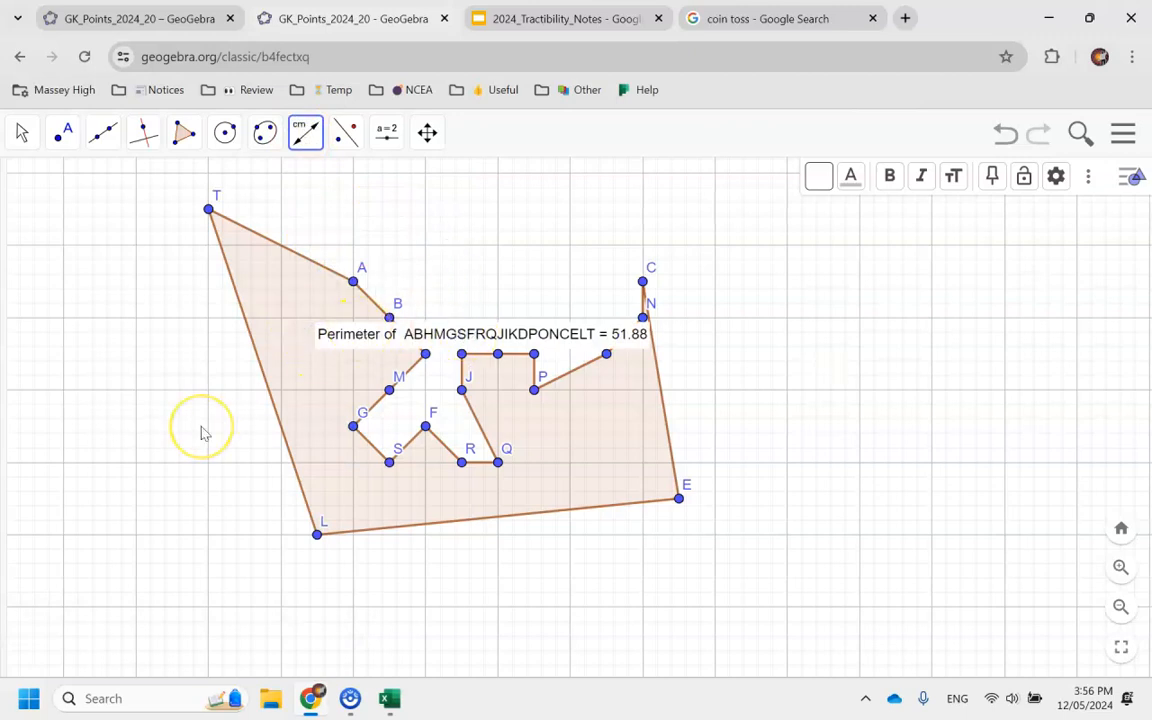
pyautogui.moveTo(204, 432)
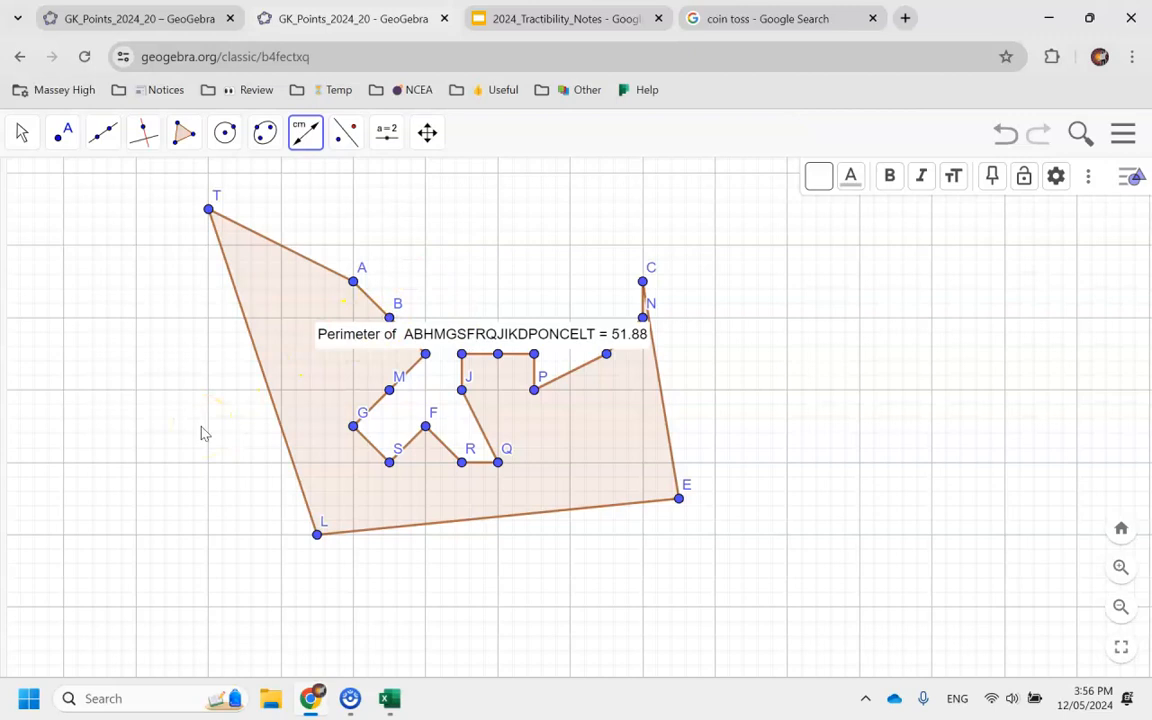